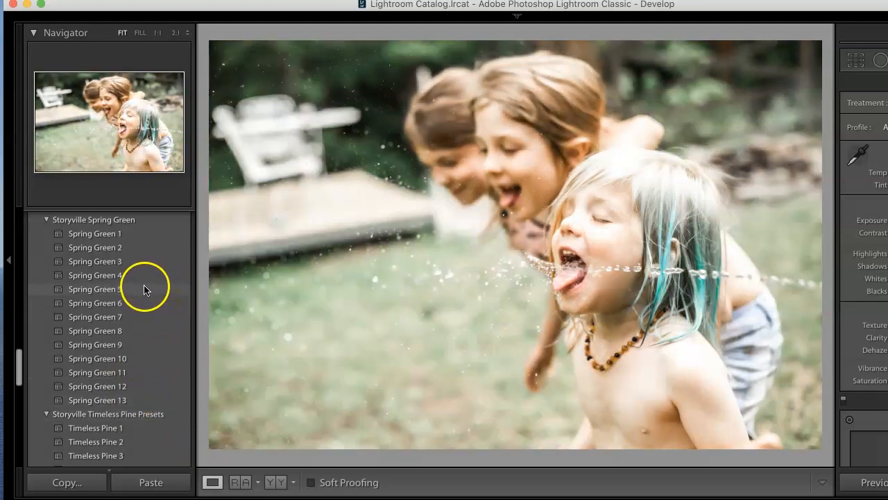
Send the children photo from Lightroom Classic to Edit in Adobe Photoshop 2020.
click(96, 289)
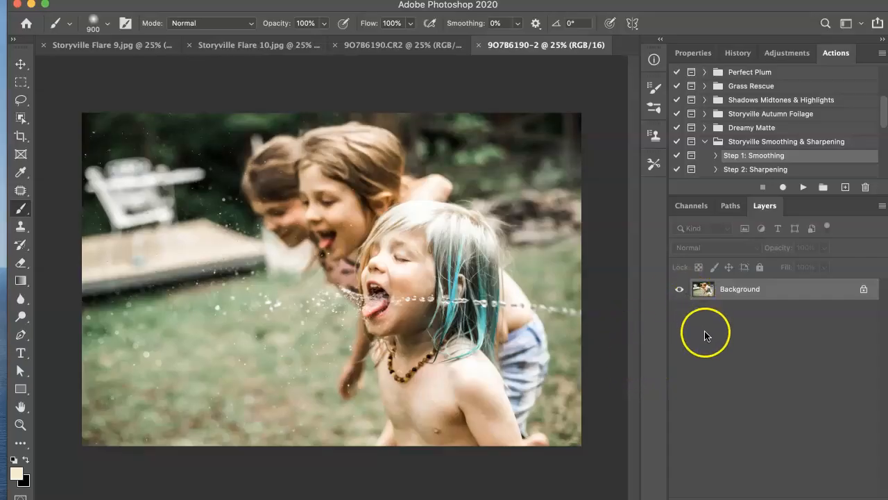
mouse_move(661, 307)
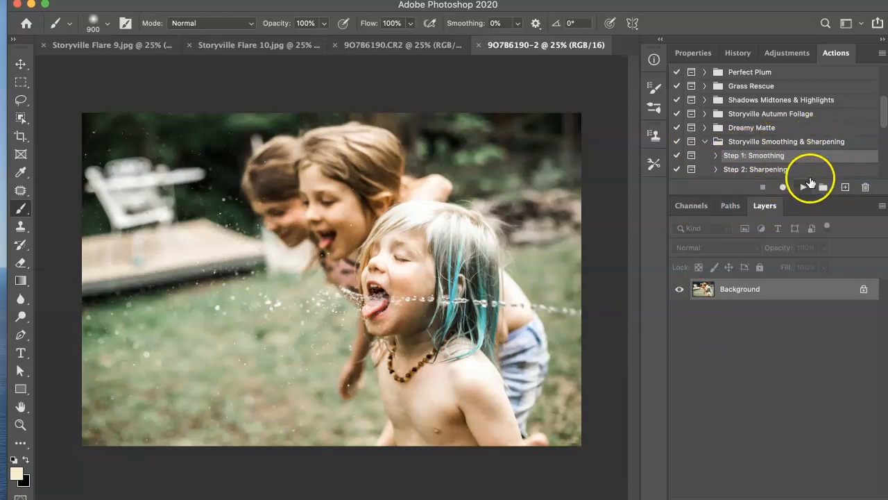
Run the Storyville Step 1: Smoothing and Step 2: Sharpening actions on the photo.
click(803, 187)
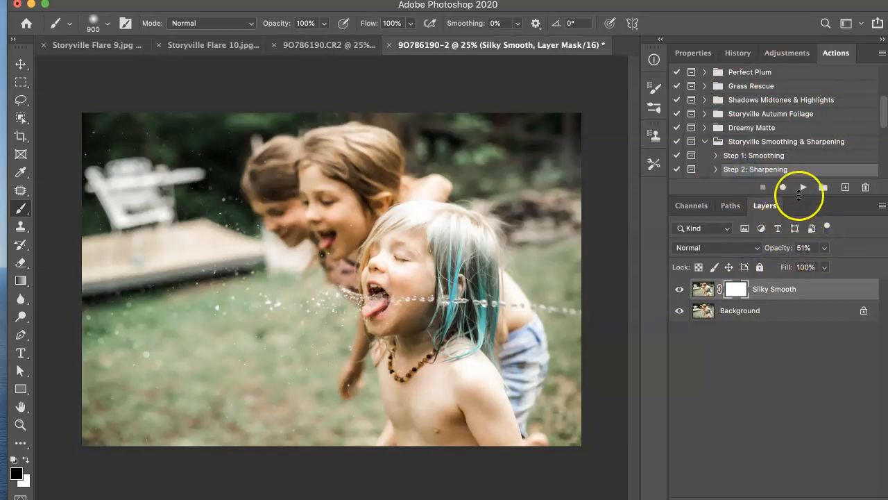
click(803, 186)
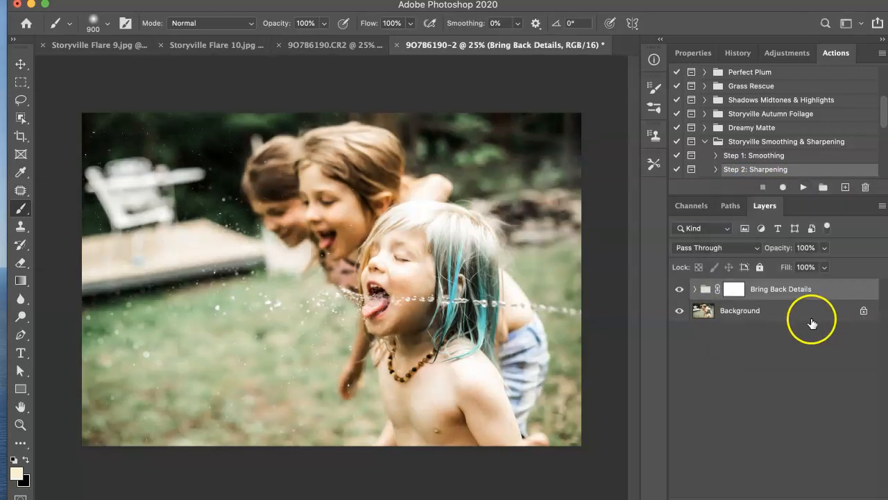
mouse_move(813, 275)
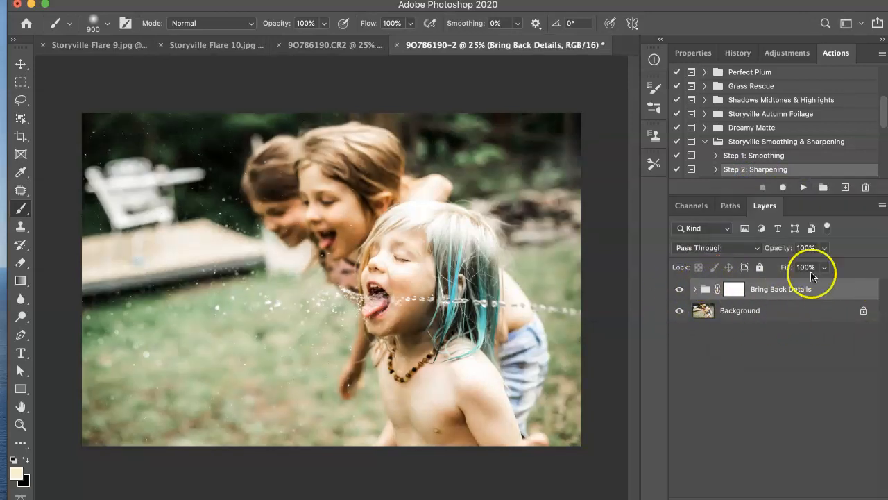
Inspect the Contrast and Brighten layers inside the Bring Back Details group, then collapse it.
click(694, 288)
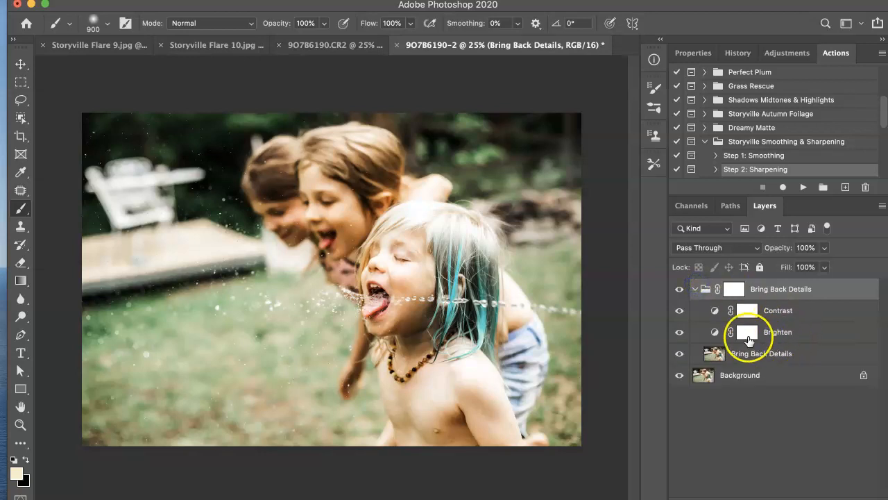
click(680, 331)
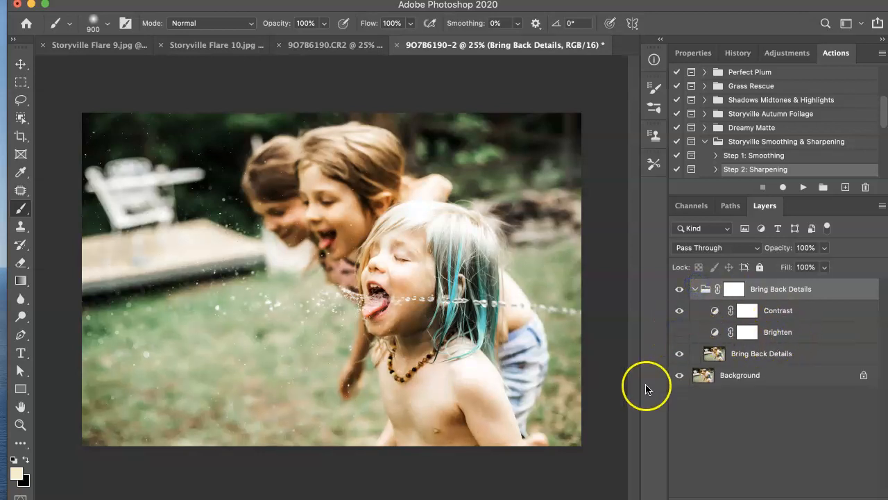
mouse_move(725, 272)
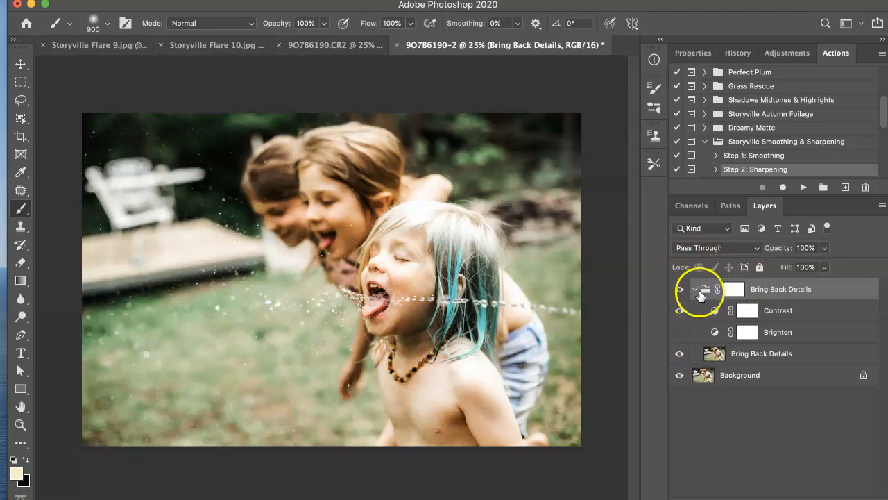
click(694, 289)
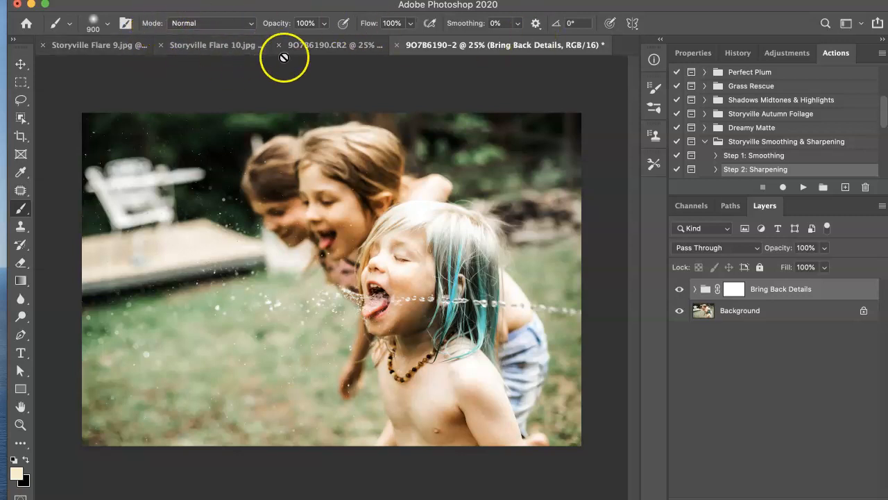
mouse_move(109, 50)
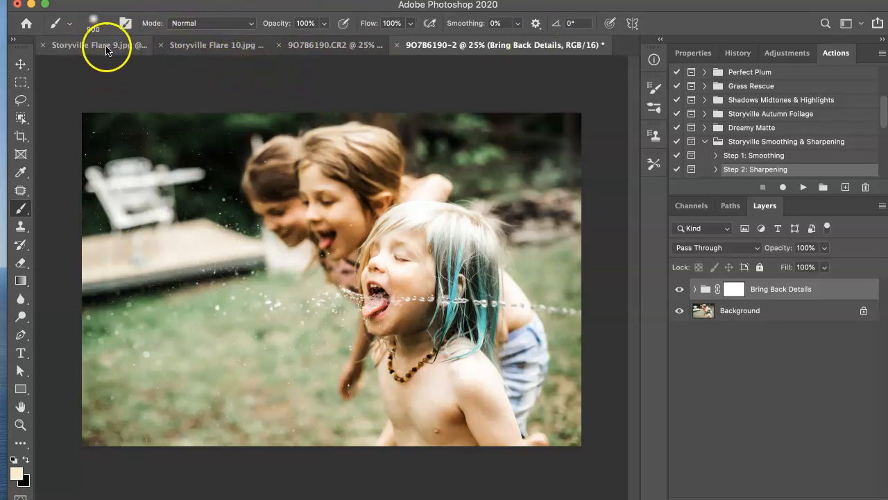
Paste Storyville Flare 9 over the photo in Screen blend mode, softened with Gaussian Blur.
click(94, 44)
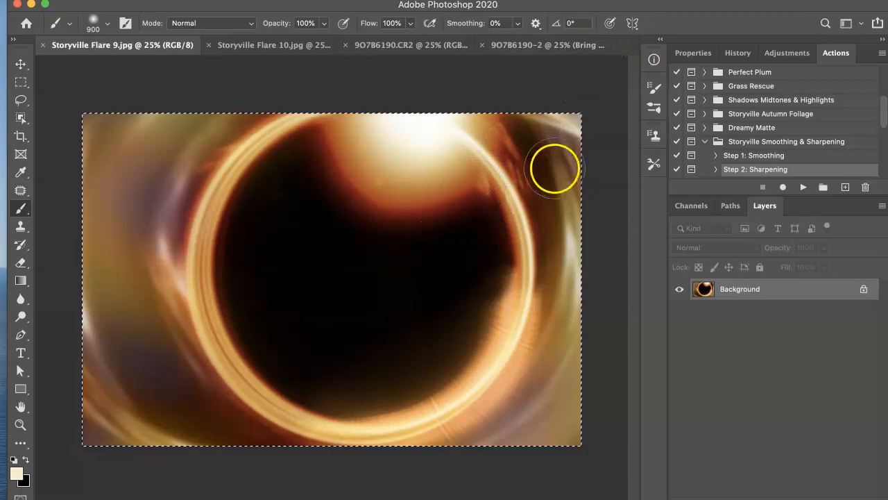
mouse_move(558, 186)
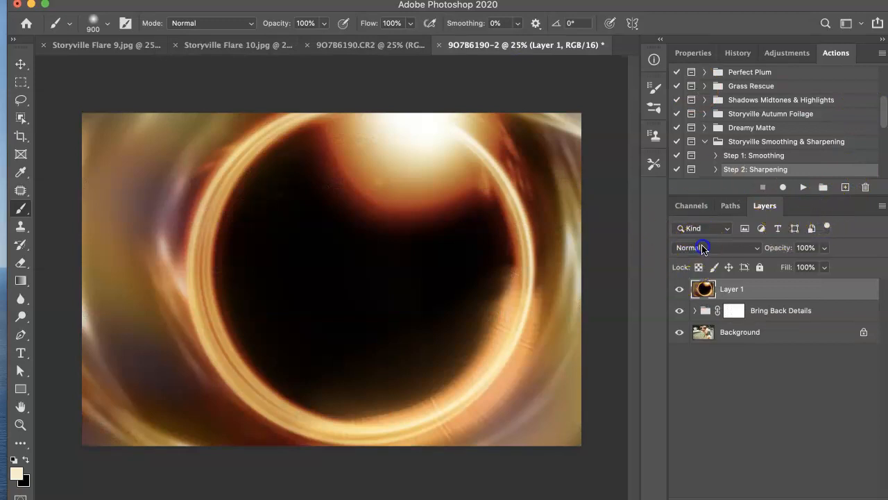
click(714, 247)
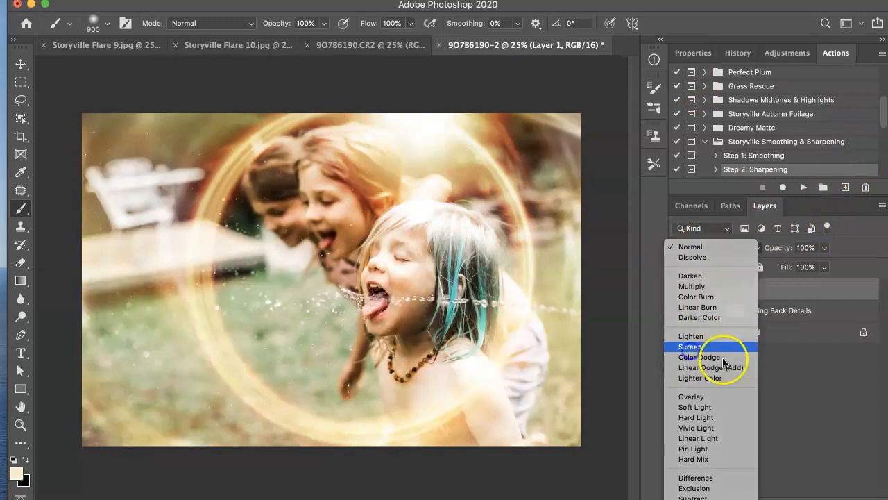
click(690, 347)
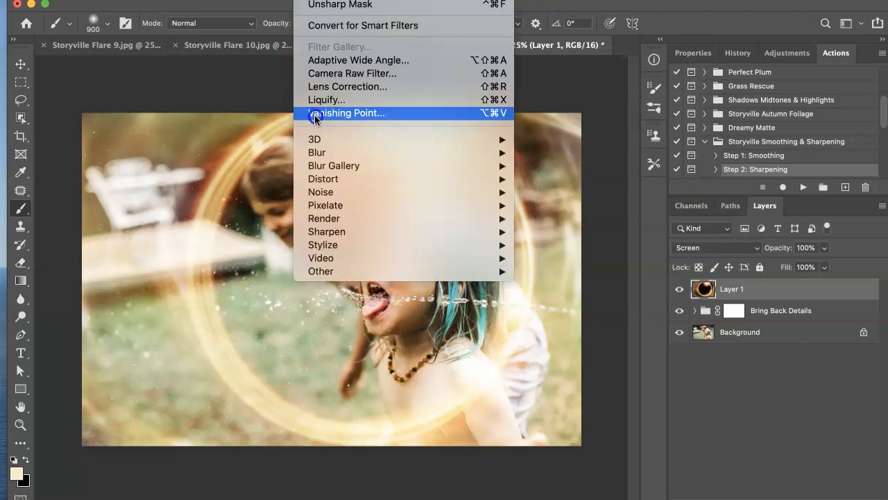
mouse_move(316, 151)
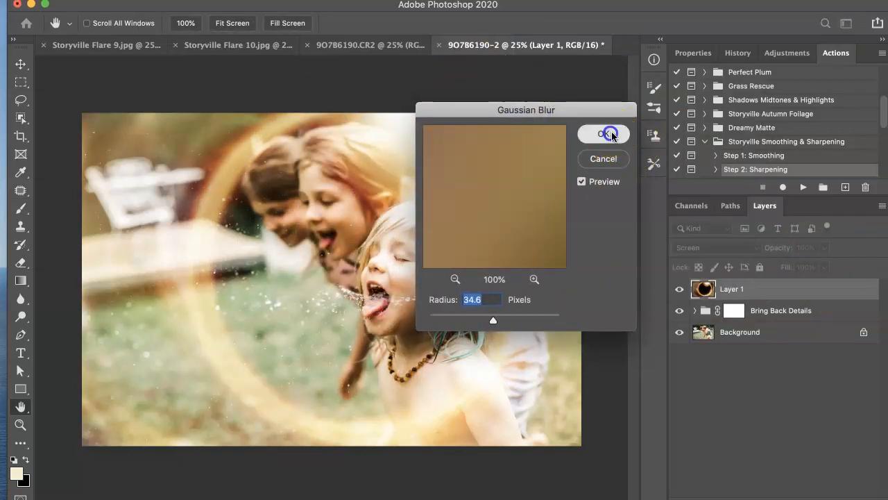
click(603, 133)
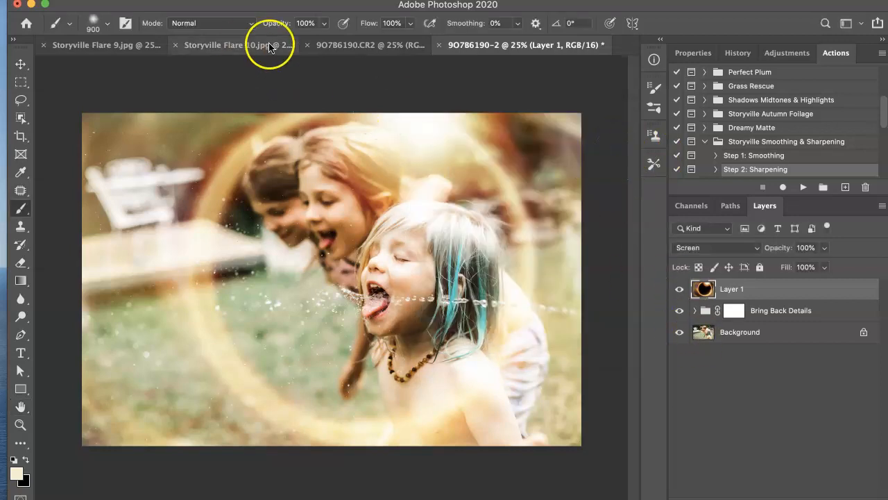
mouse_move(236, 50)
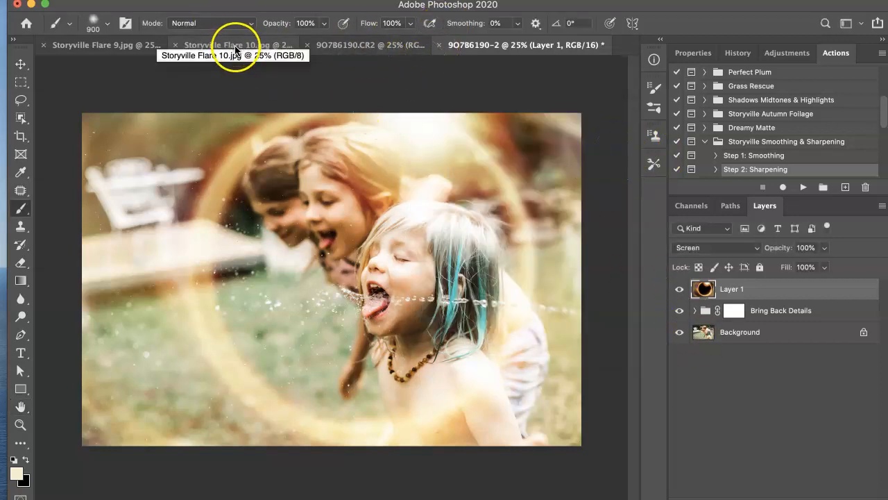
Paste Storyville Flare 10 over the photo in Screen blend mode and flatten the image.
click(236, 44)
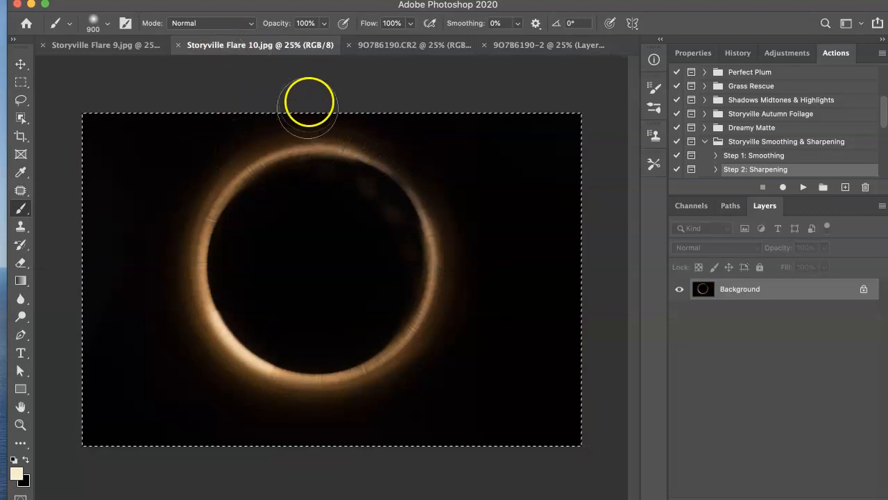
mouse_move(402, 39)
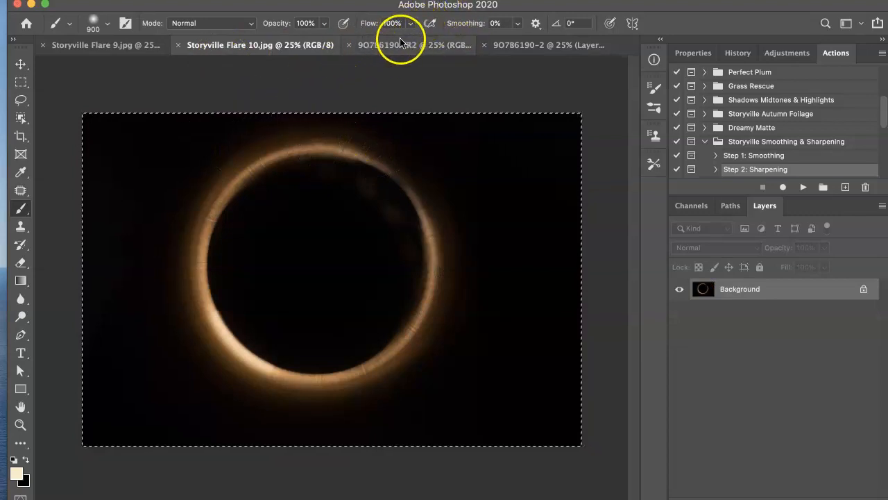
click(525, 45)
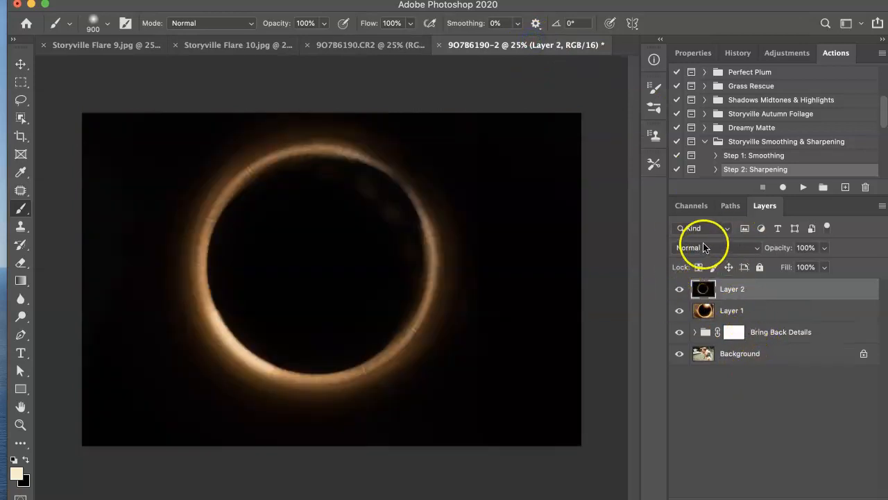
click(708, 247)
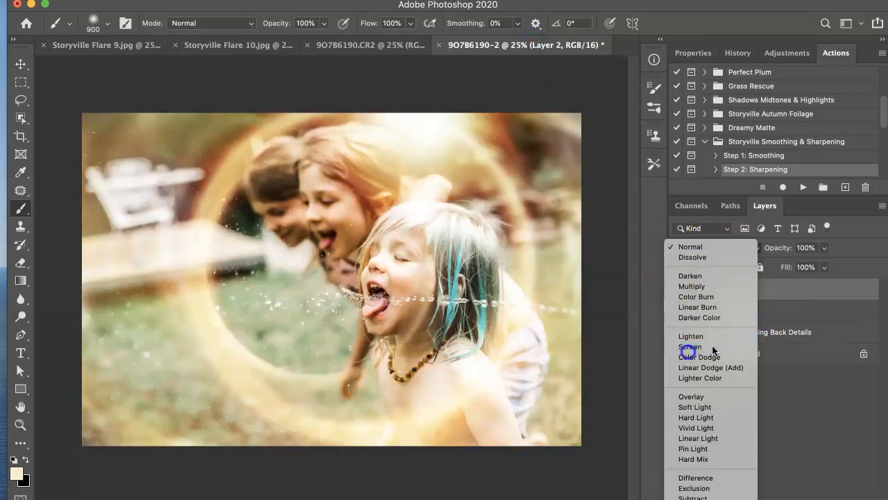
click(692, 347)
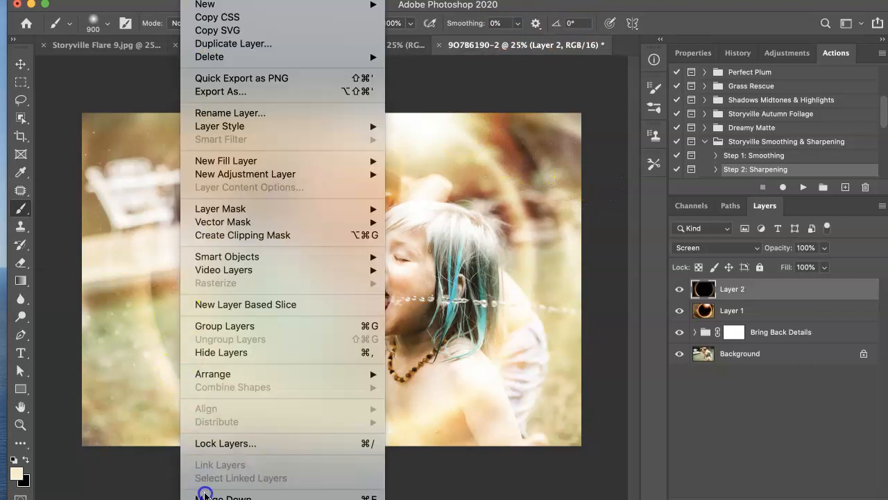
click(224, 497)
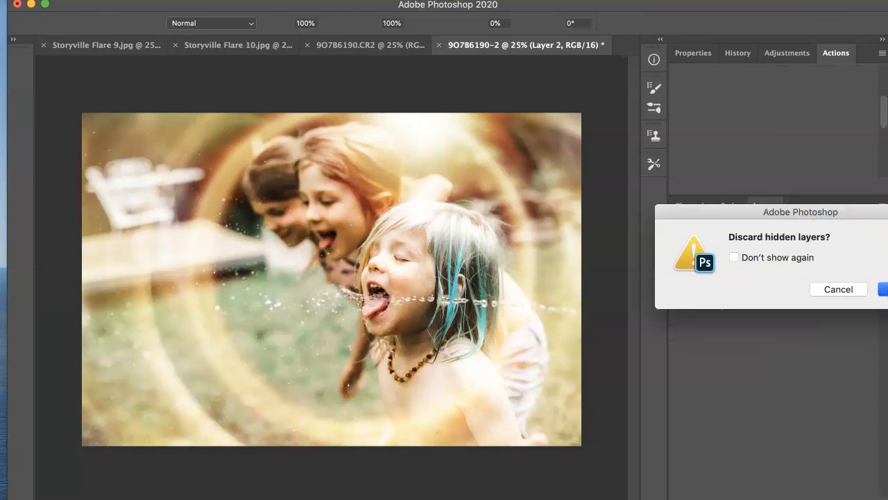
Duplicate the flattened photo as Layer 1 and apply a Zoom Radial Blur, amount 10, Best quality.
click(883, 288)
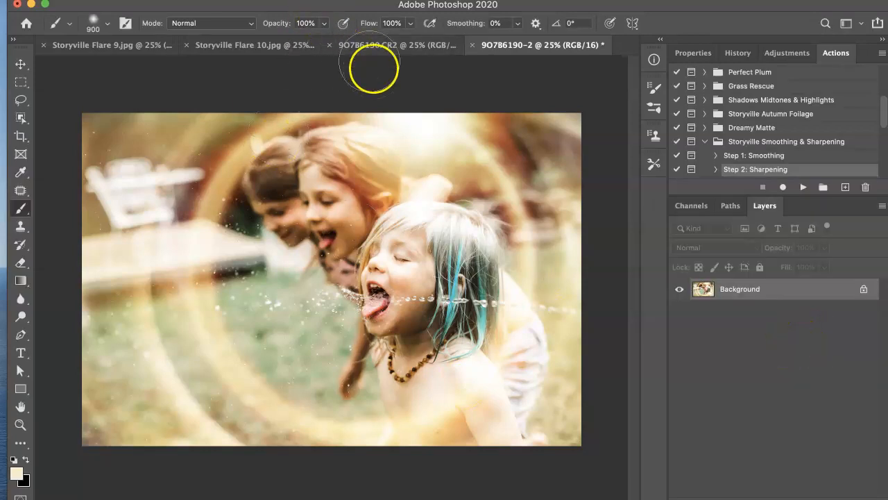
mouse_move(340, 166)
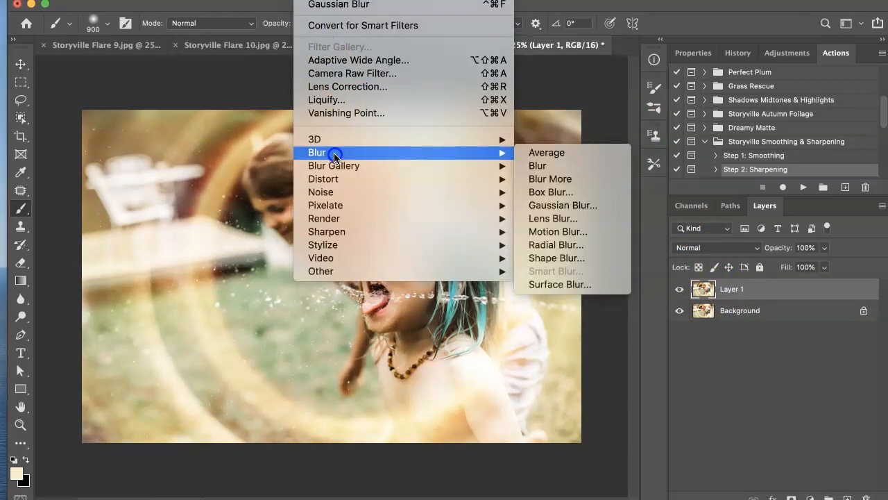
mouse_move(555, 245)
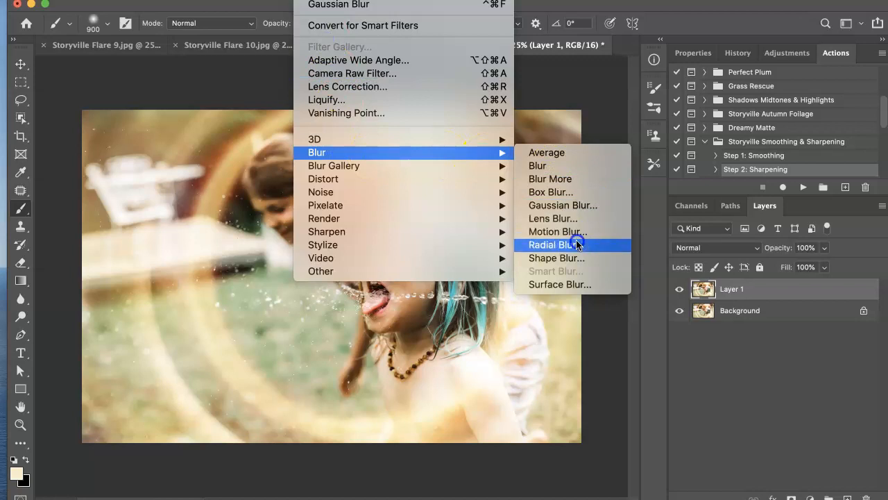
click(553, 244)
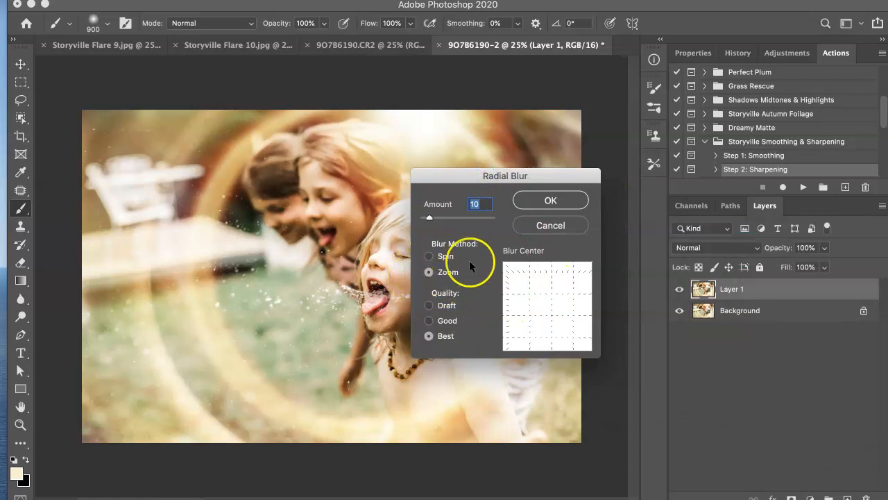
mouse_move(550, 314)
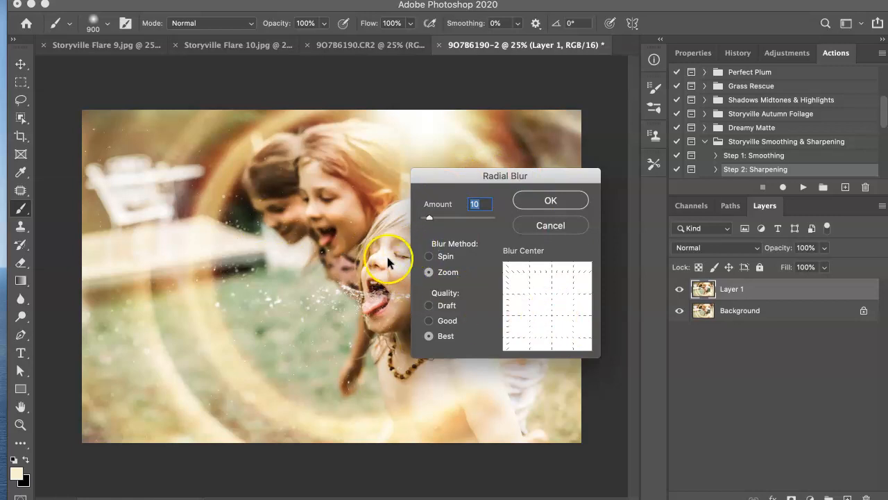
mouse_move(360, 283)
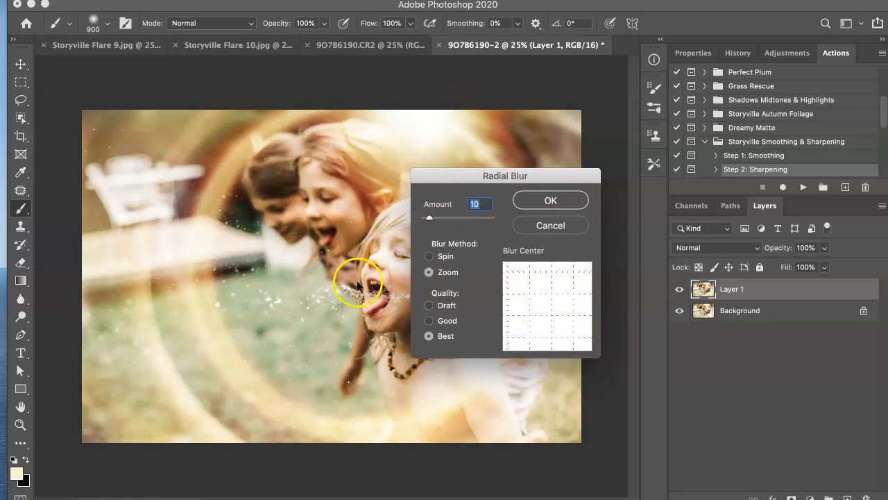
mouse_move(441, 354)
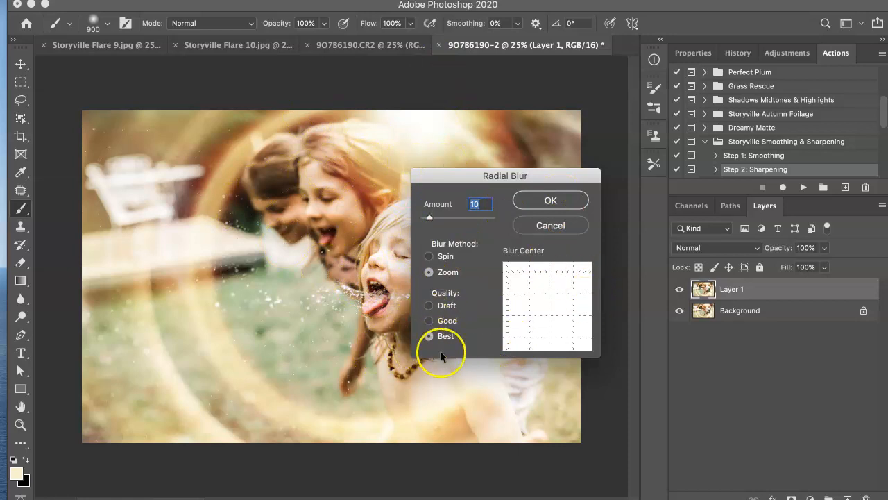
mouse_move(550, 200)
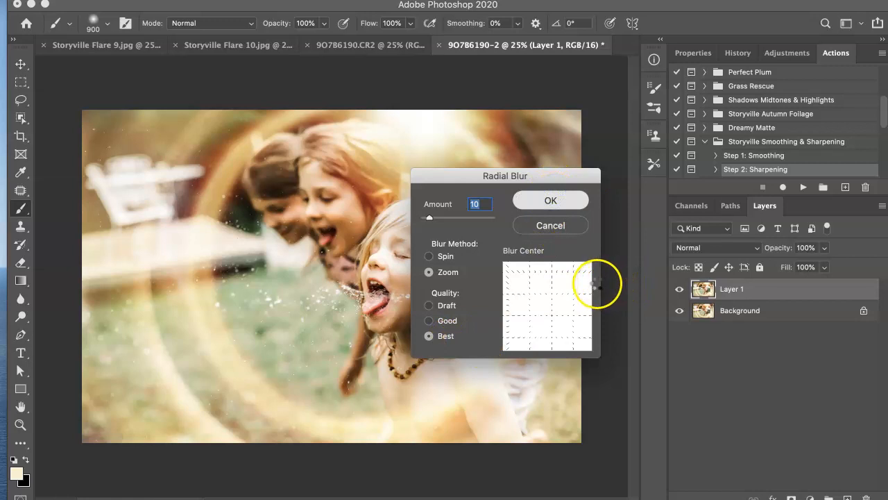
click(550, 200)
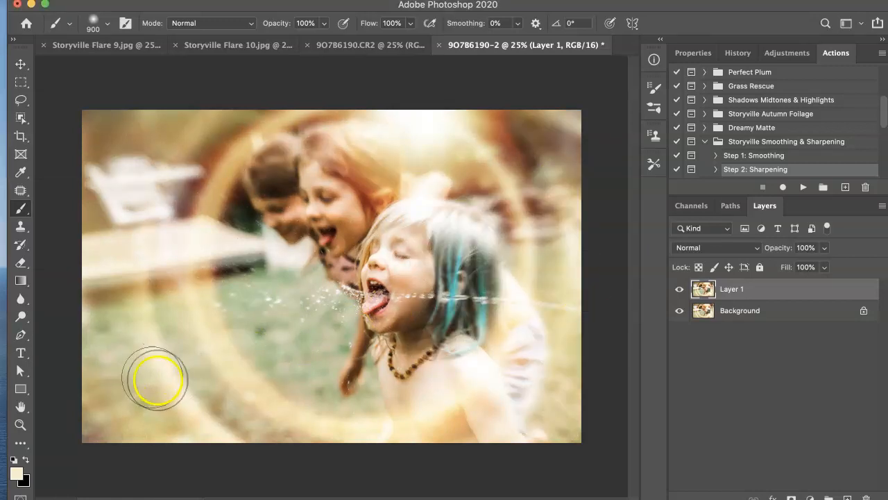
mouse_move(299, 189)
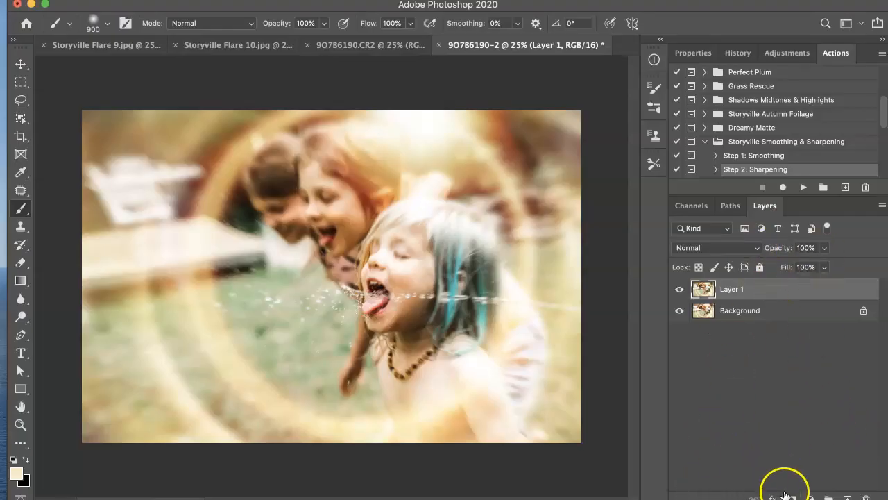
Add a layer mask to blurred Layer 1 and paint the children back sharp.
click(771, 497)
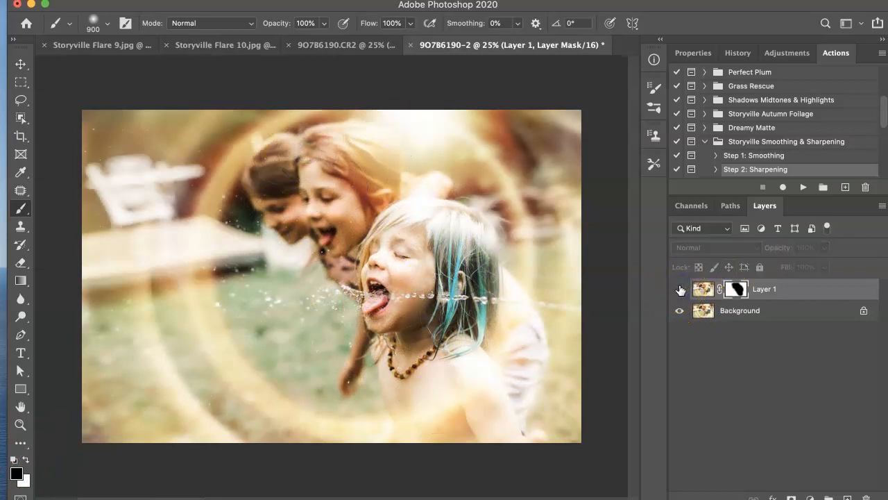
click(680, 289)
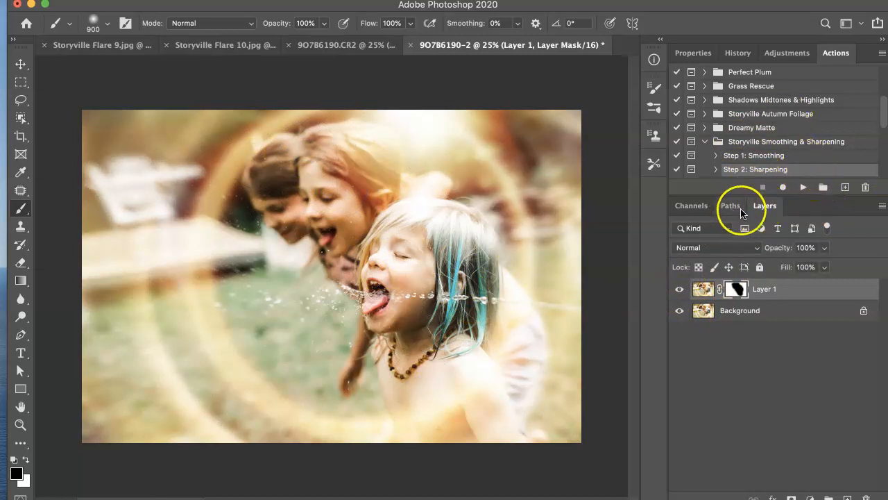
mouse_move(785, 53)
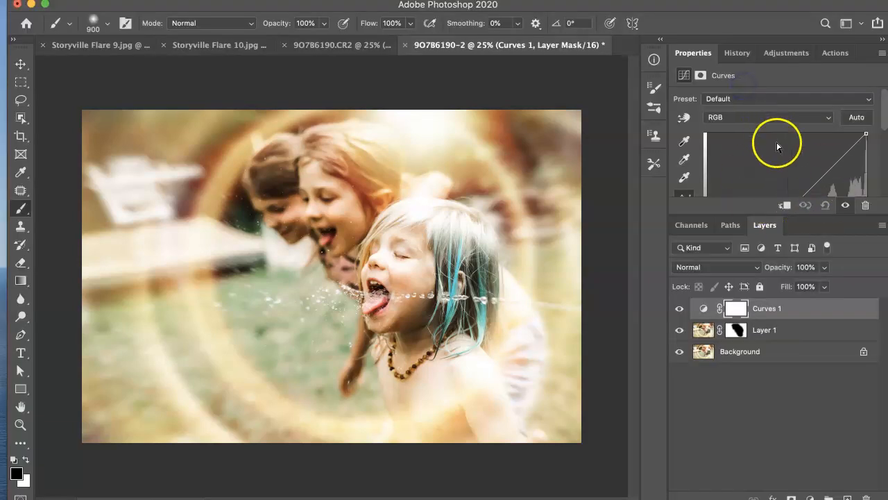
mouse_move(749, 216)
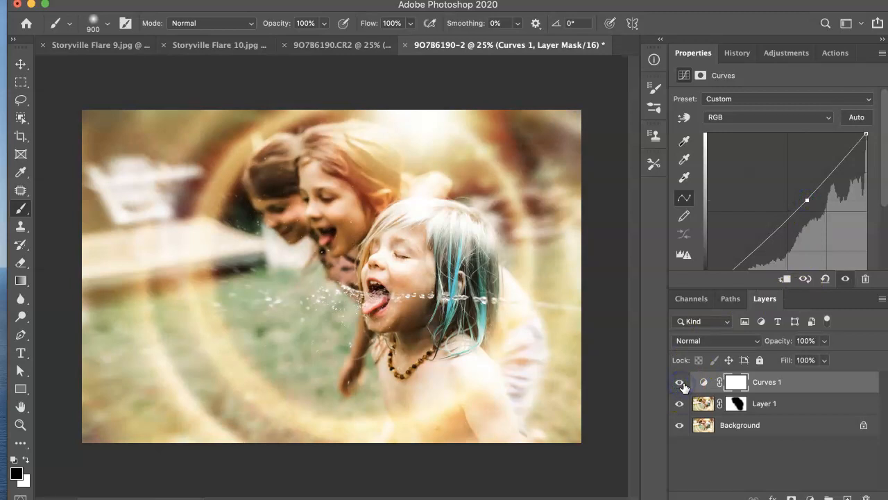
Compare the brightening Curves adjustment on and off, then add blank Layer 2 on top.
click(680, 382)
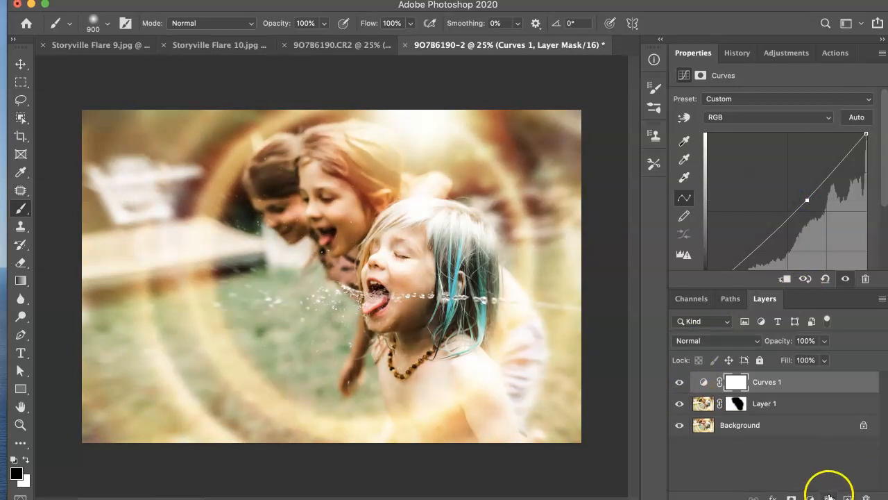
click(830, 497)
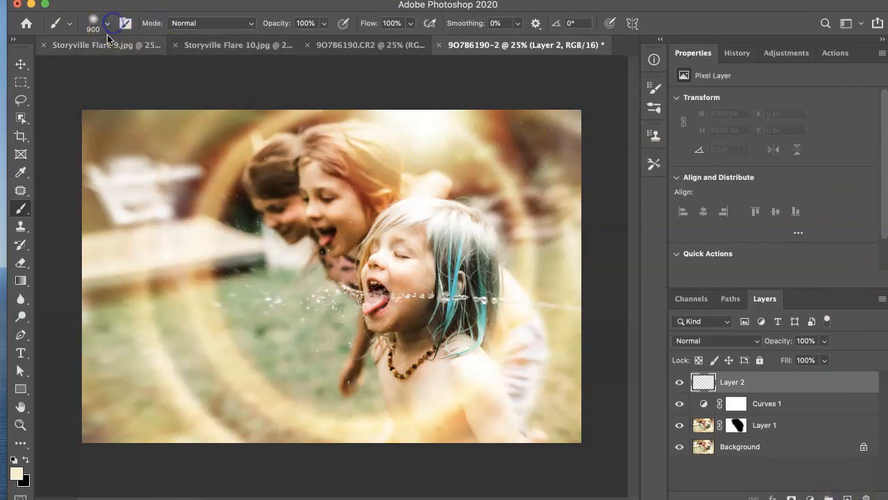
Set brush size to 1200 and foreground colour to pale cream #f9efcb for sparkle dust.
click(108, 22)
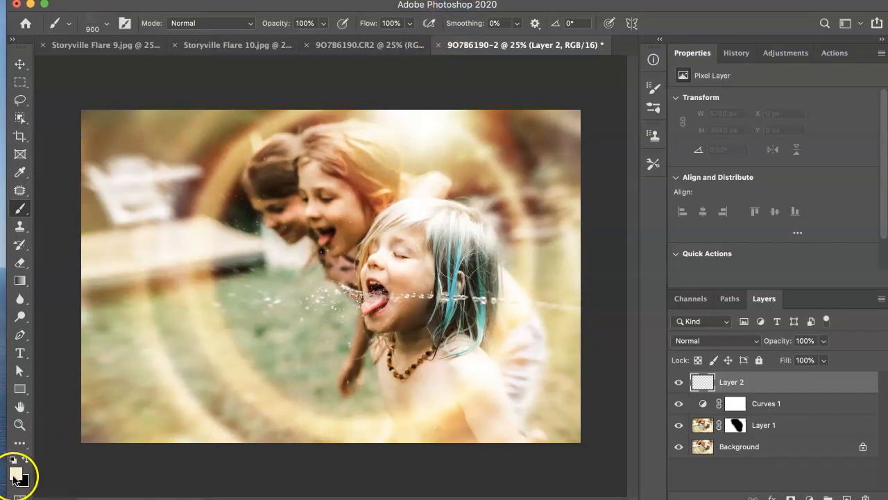
click(17, 472)
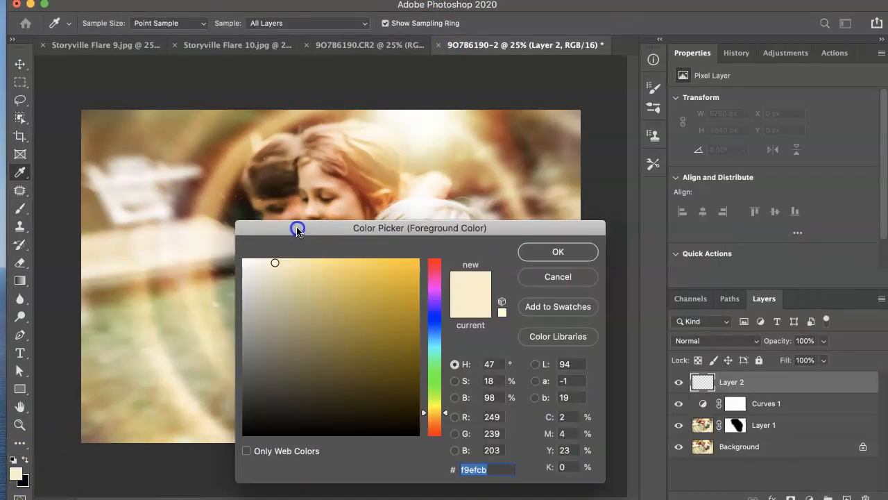
drag(419, 227, 426, 164)
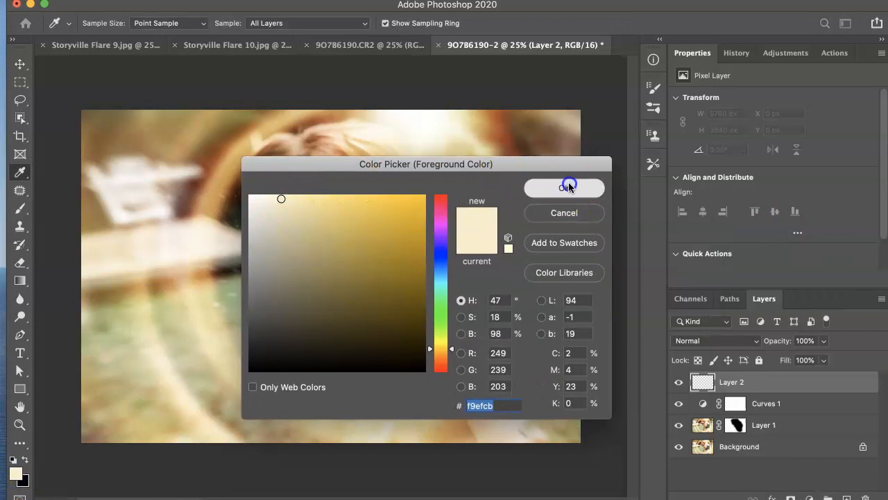
click(564, 187)
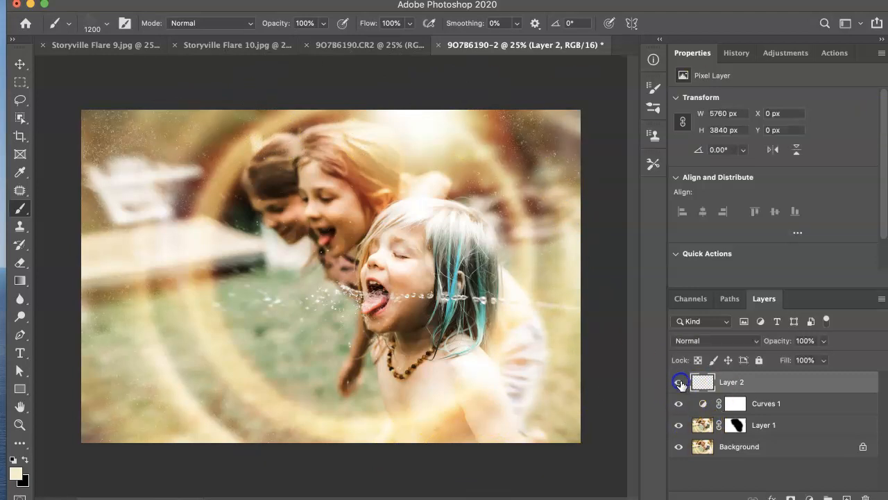
click(679, 382)
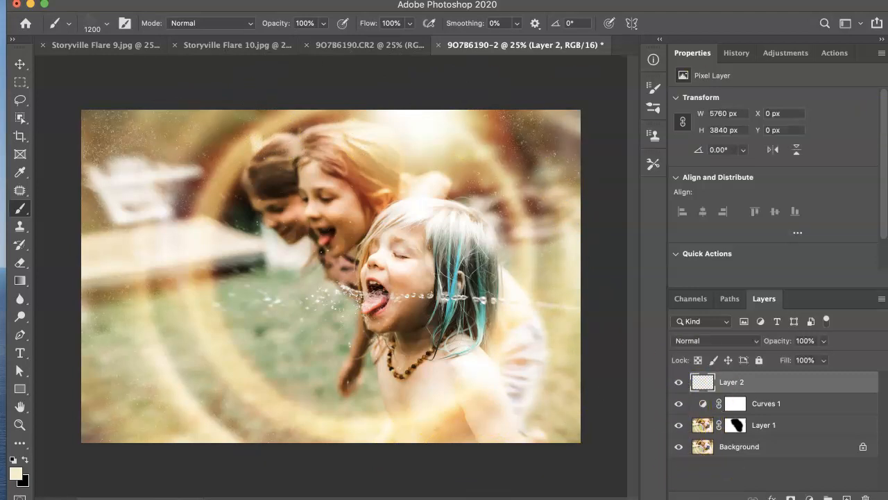
click(368, 44)
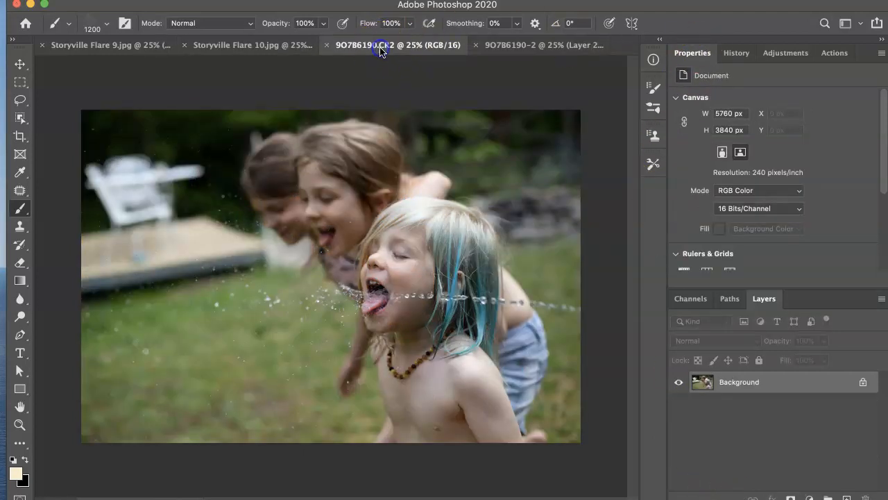
click(542, 45)
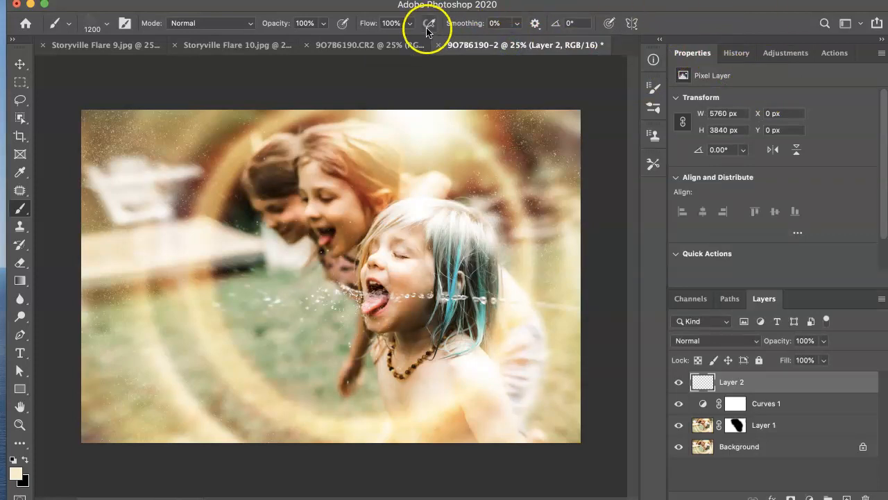
mouse_move(517, 153)
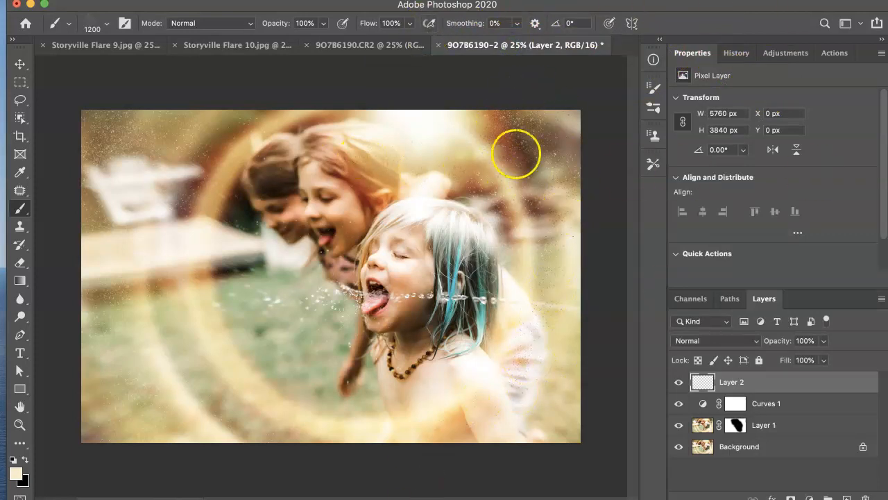